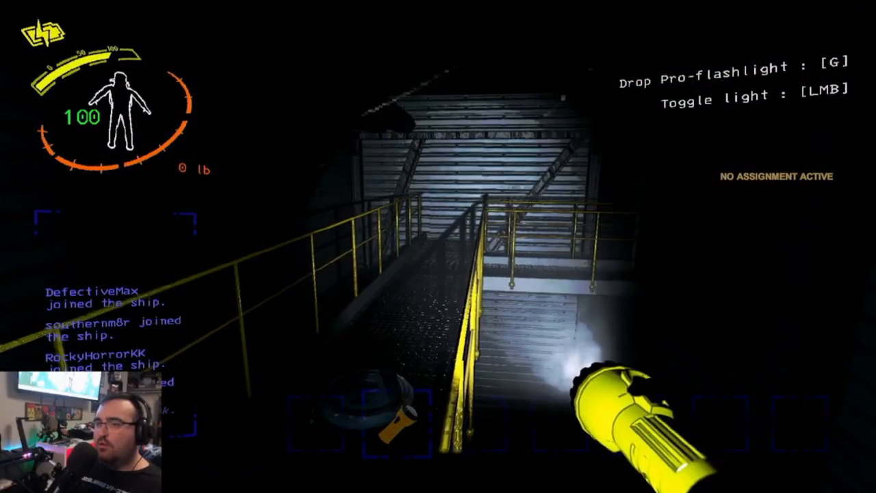
{"action": "mouse_move", "coordinate": [438, 247]}
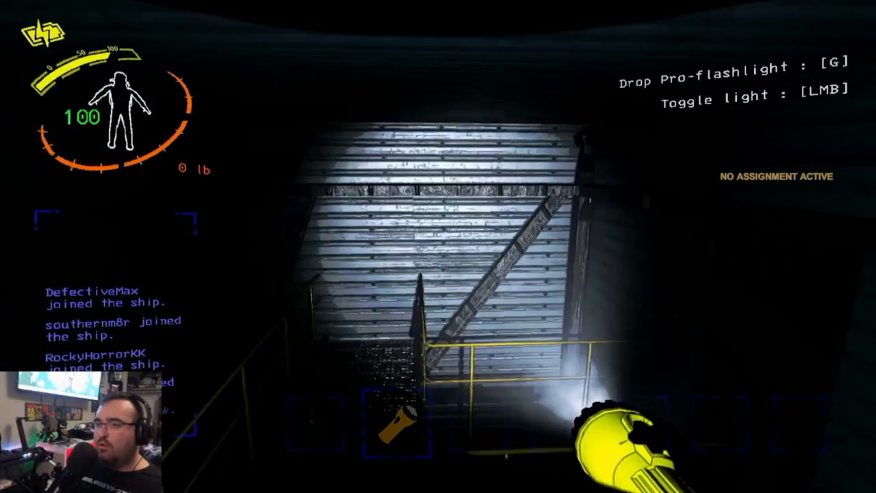